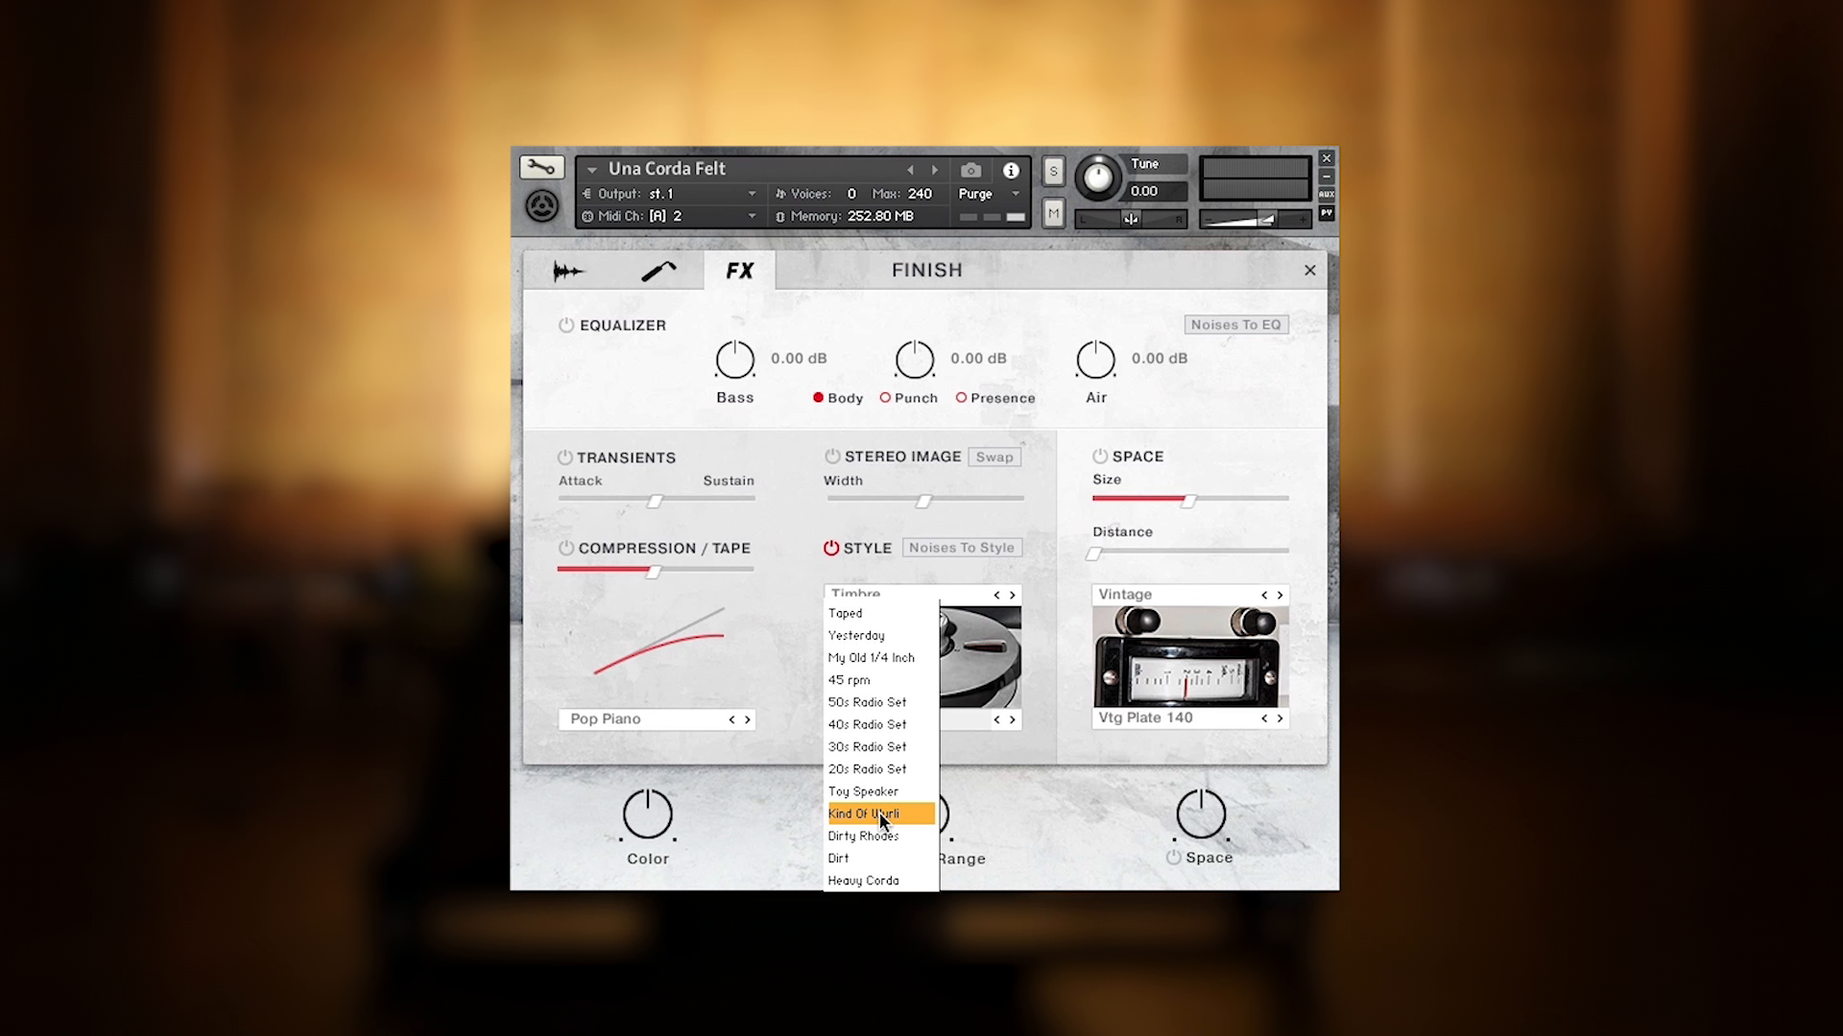
- Apply the Kind Of Wurli style and the Mystique Lost In Space reverb to the Felt patch
click(866, 814)
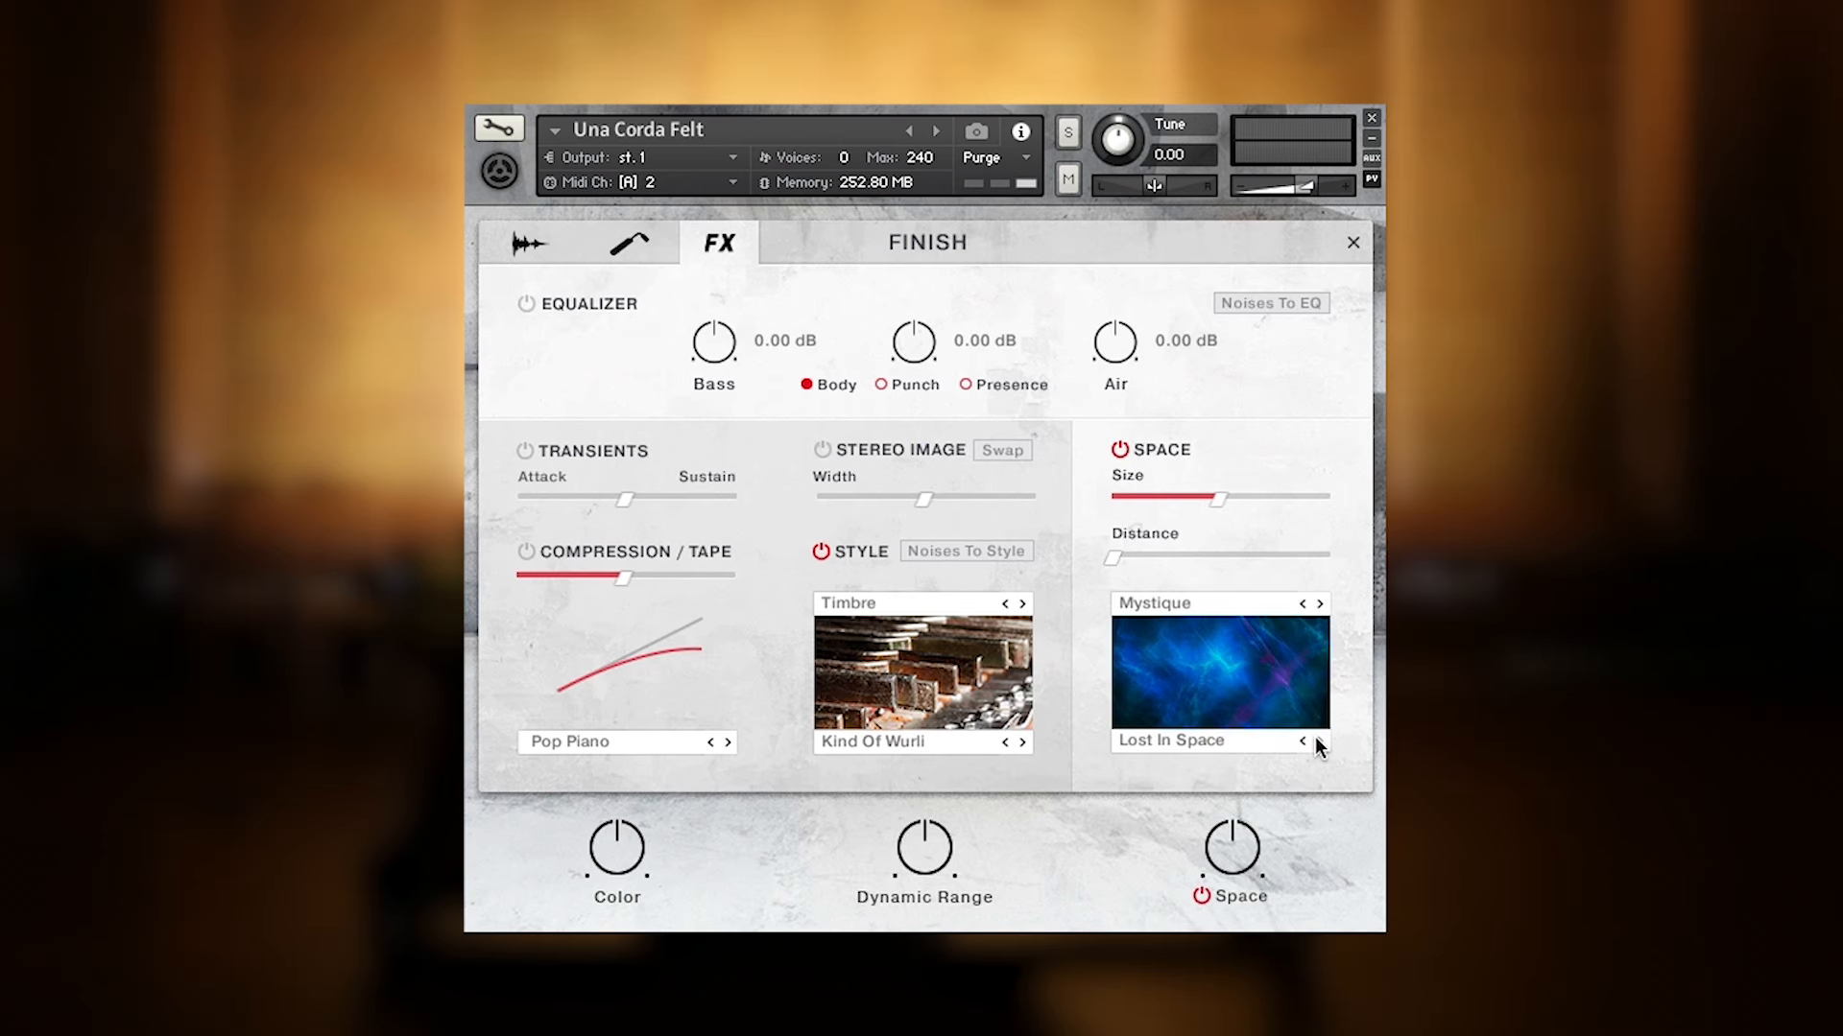
click(1353, 242)
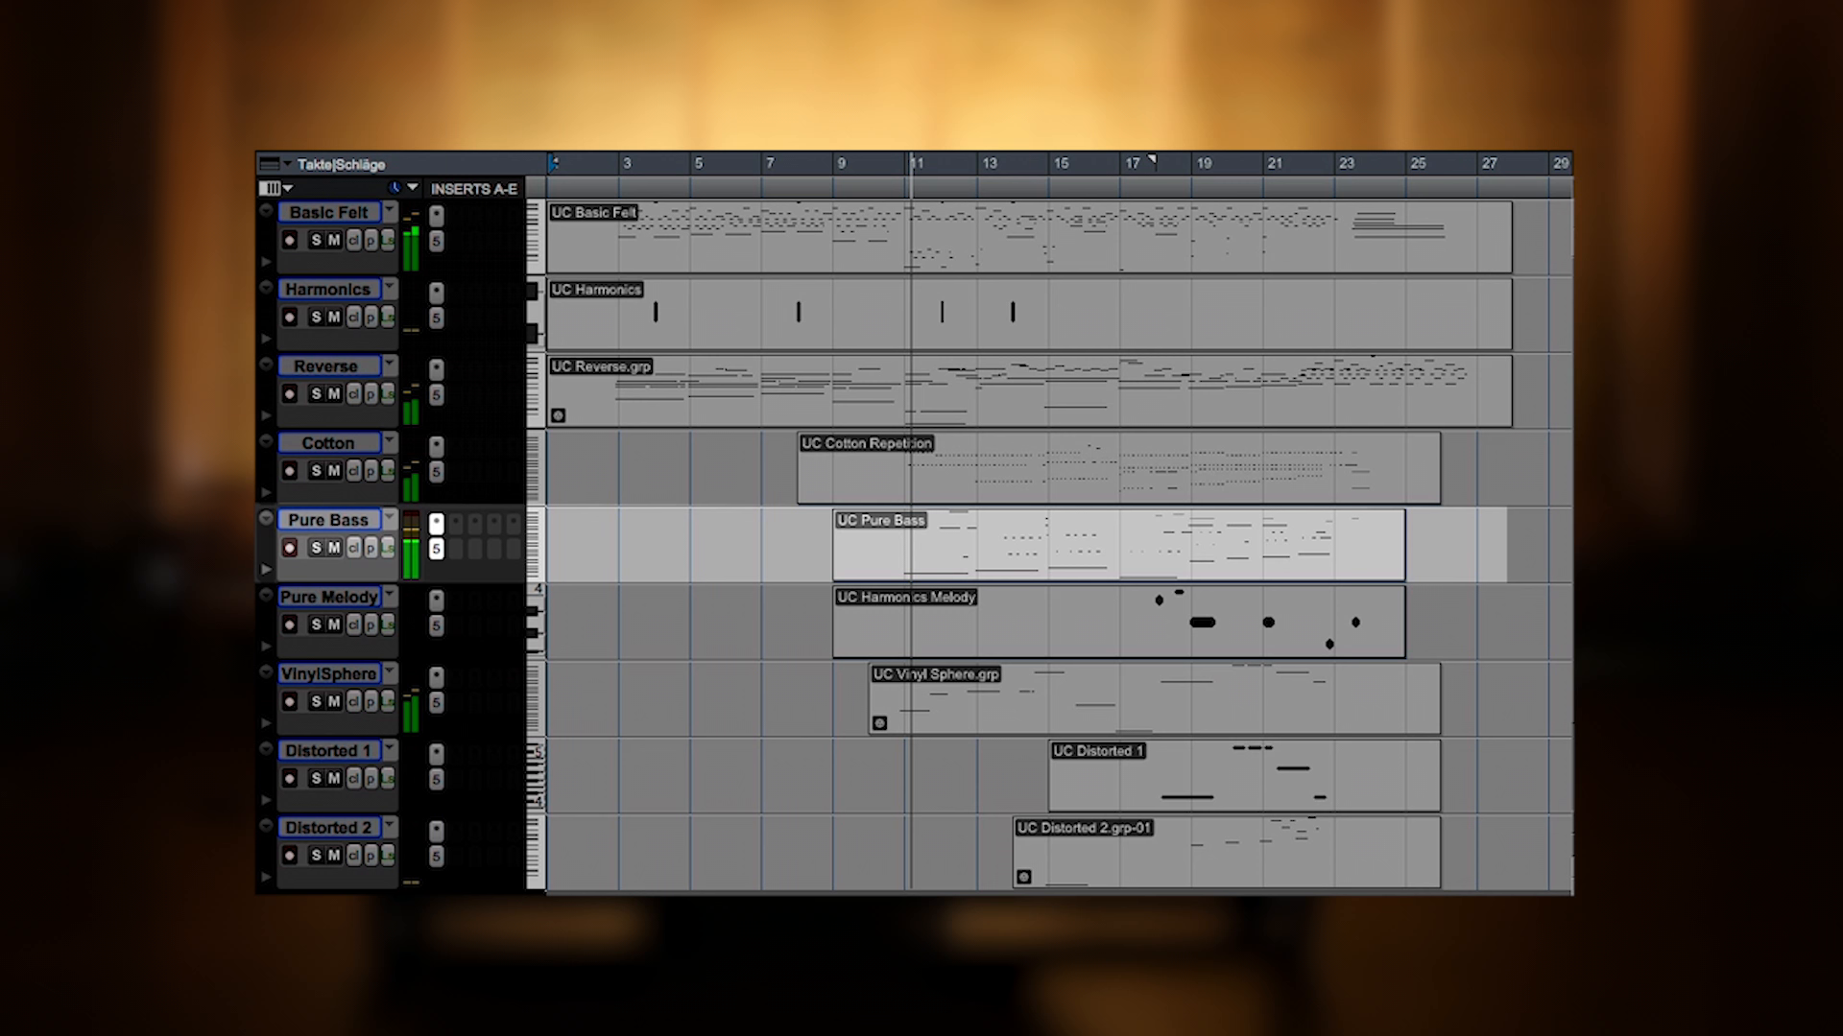
click(336, 443)
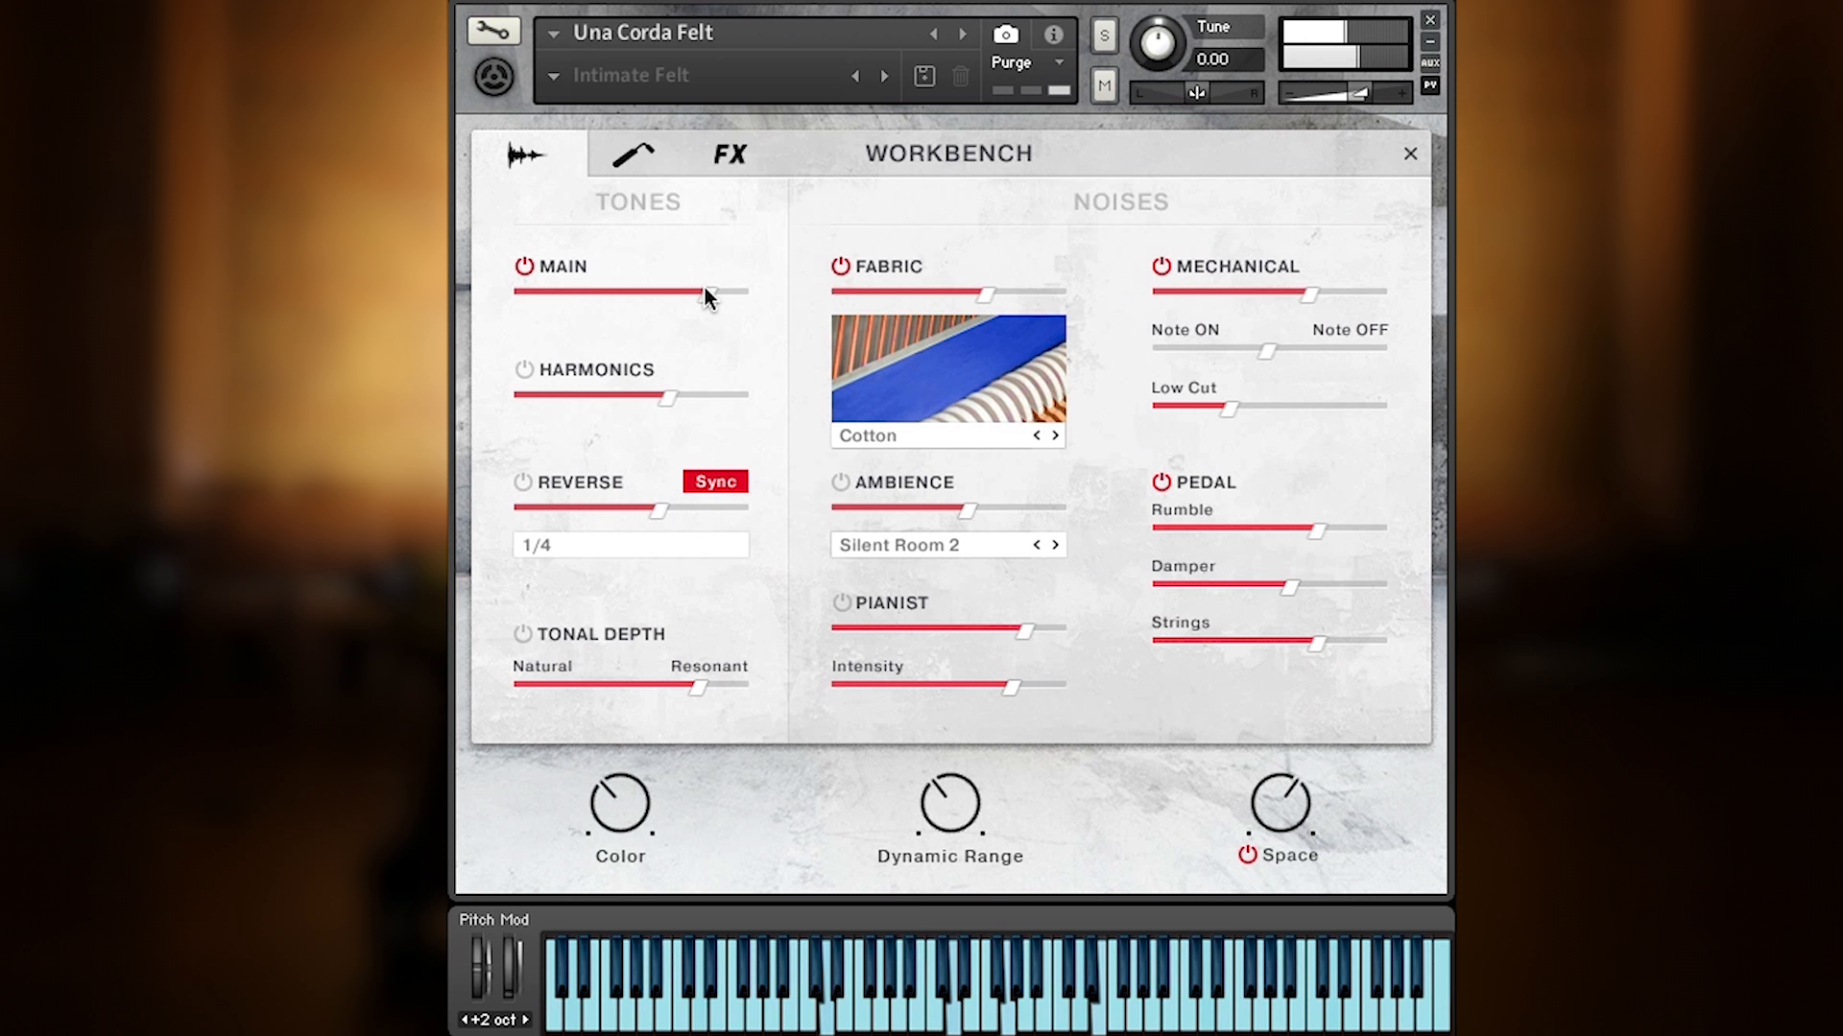
- Raise the Main tone level and switch the ambience noise to Wow&Flutter Cheap
click(946, 543)
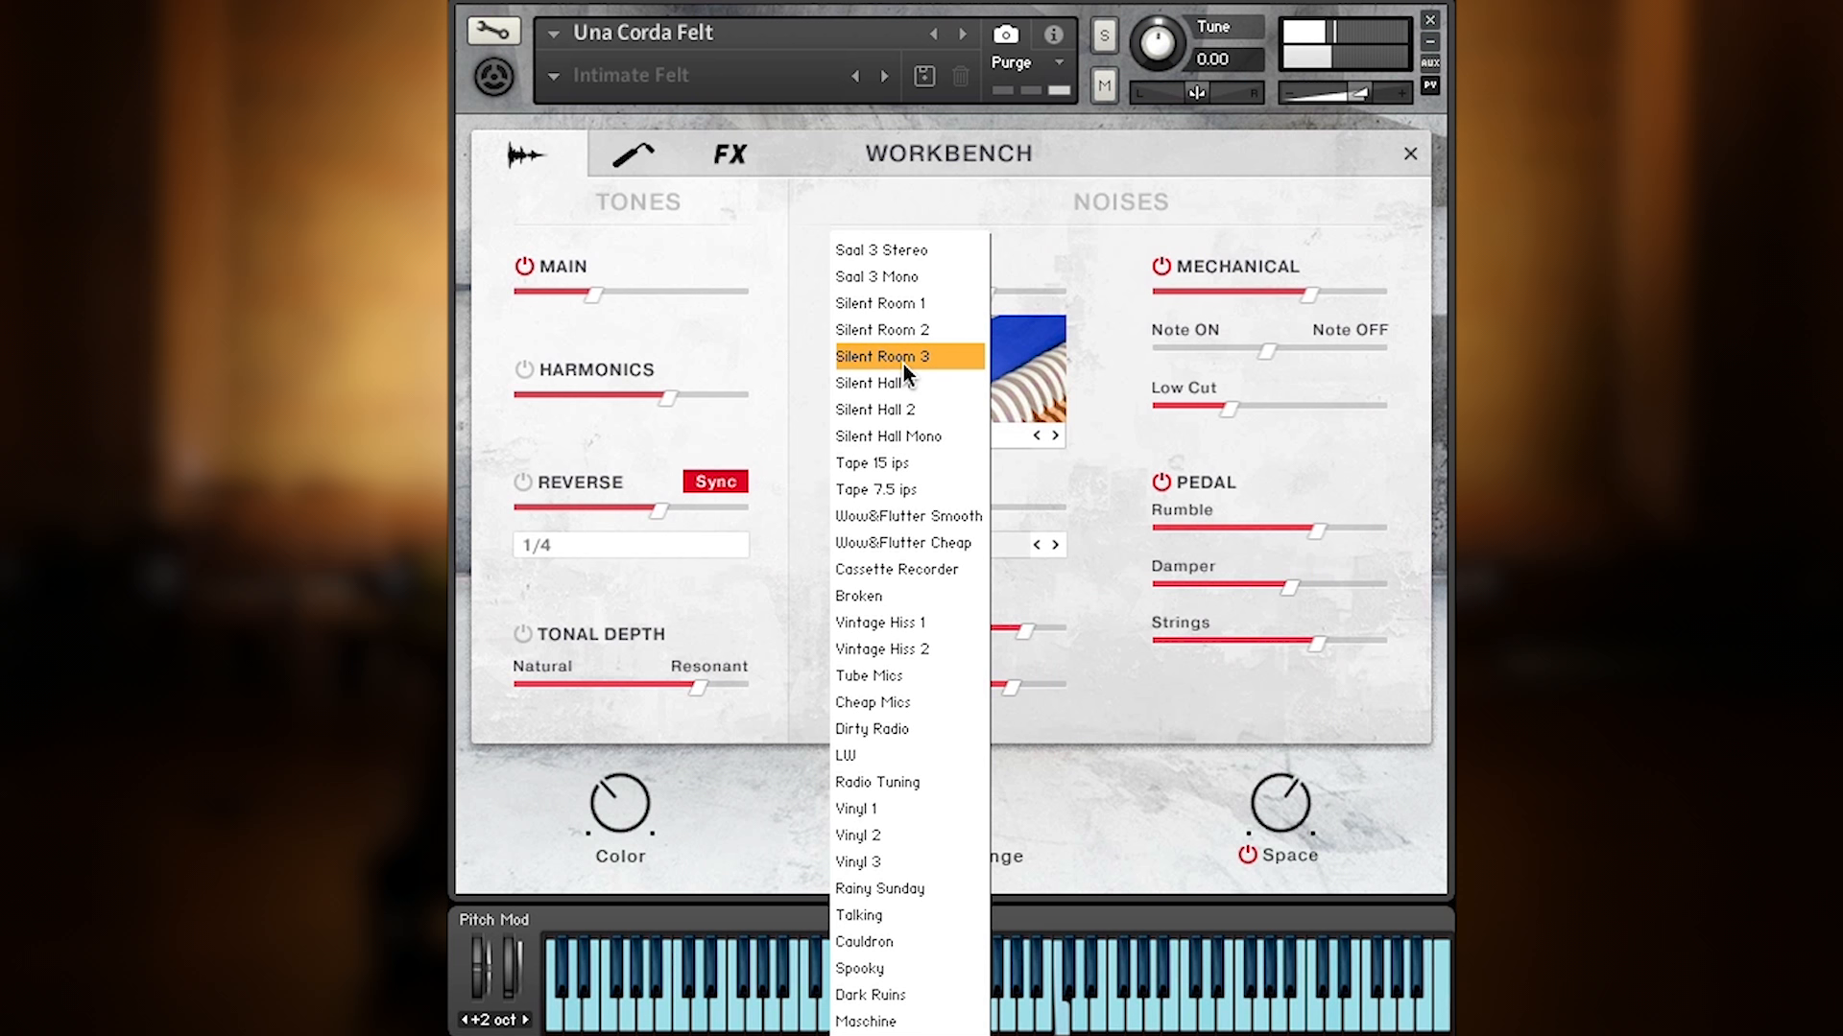
click(883, 357)
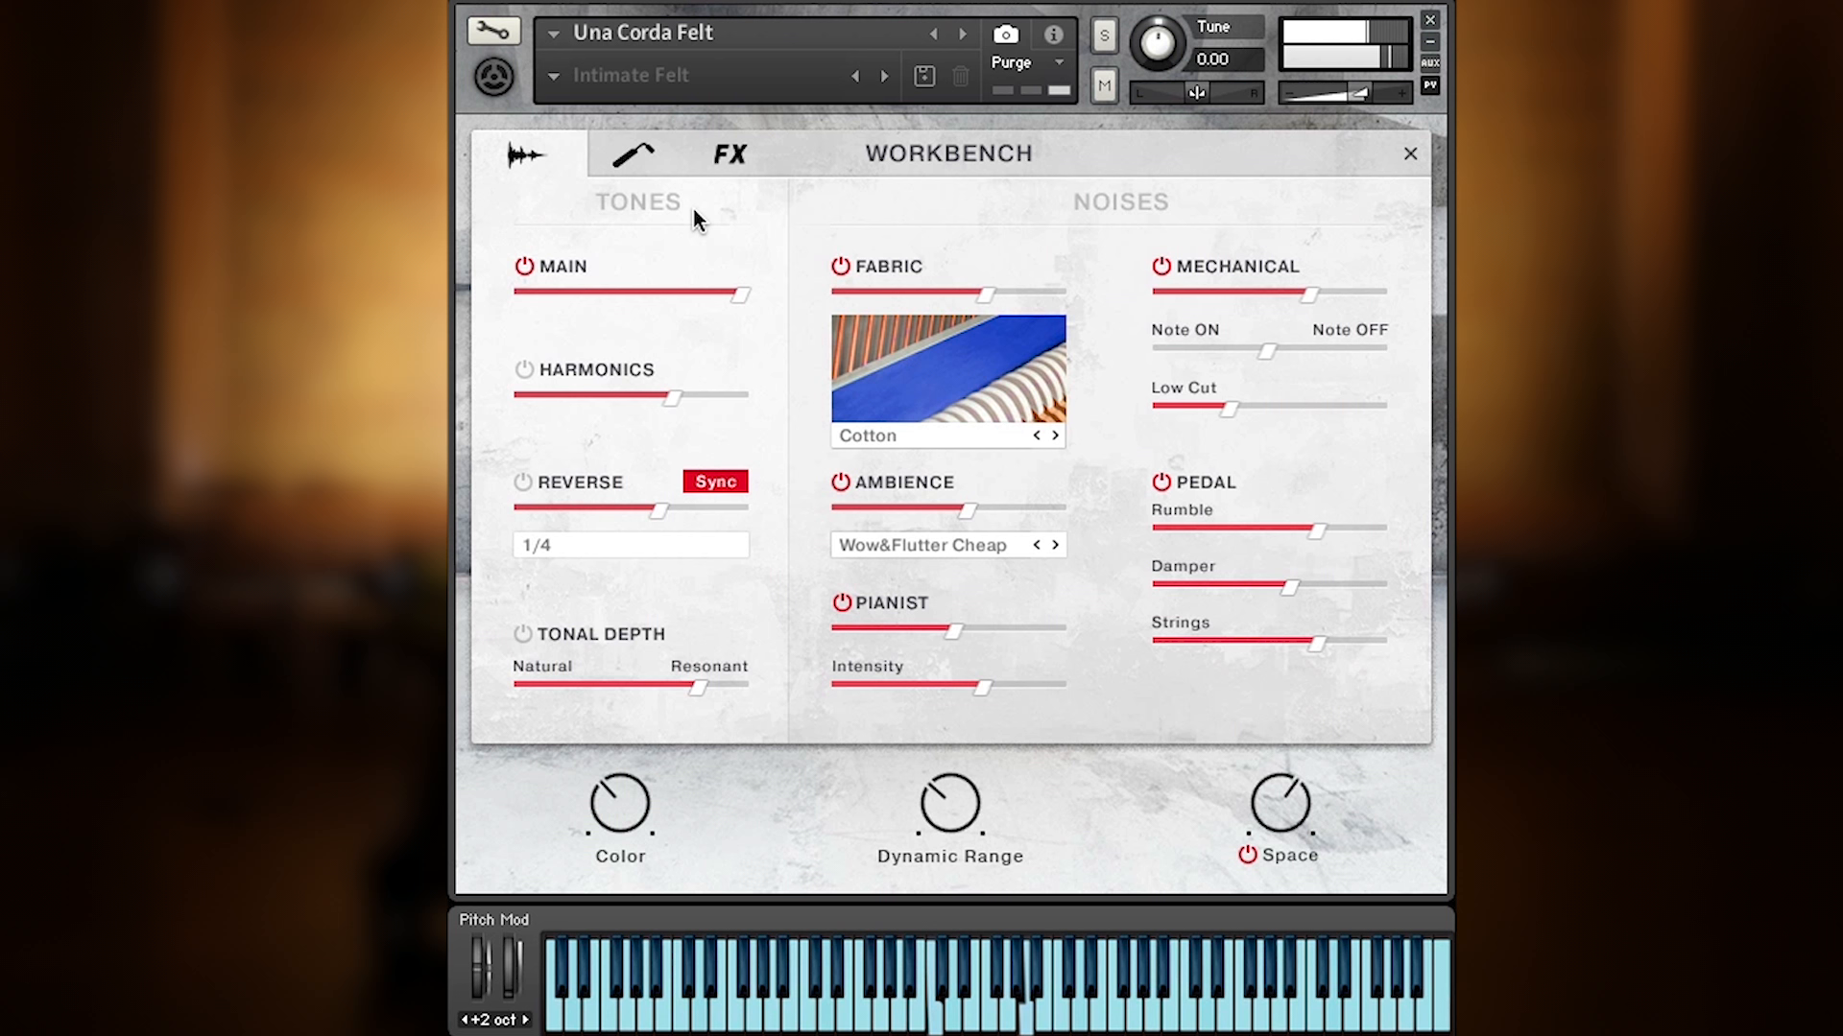
- View the Response page settings, then the Finish effects page of the Intimate Felt patch
click(634, 154)
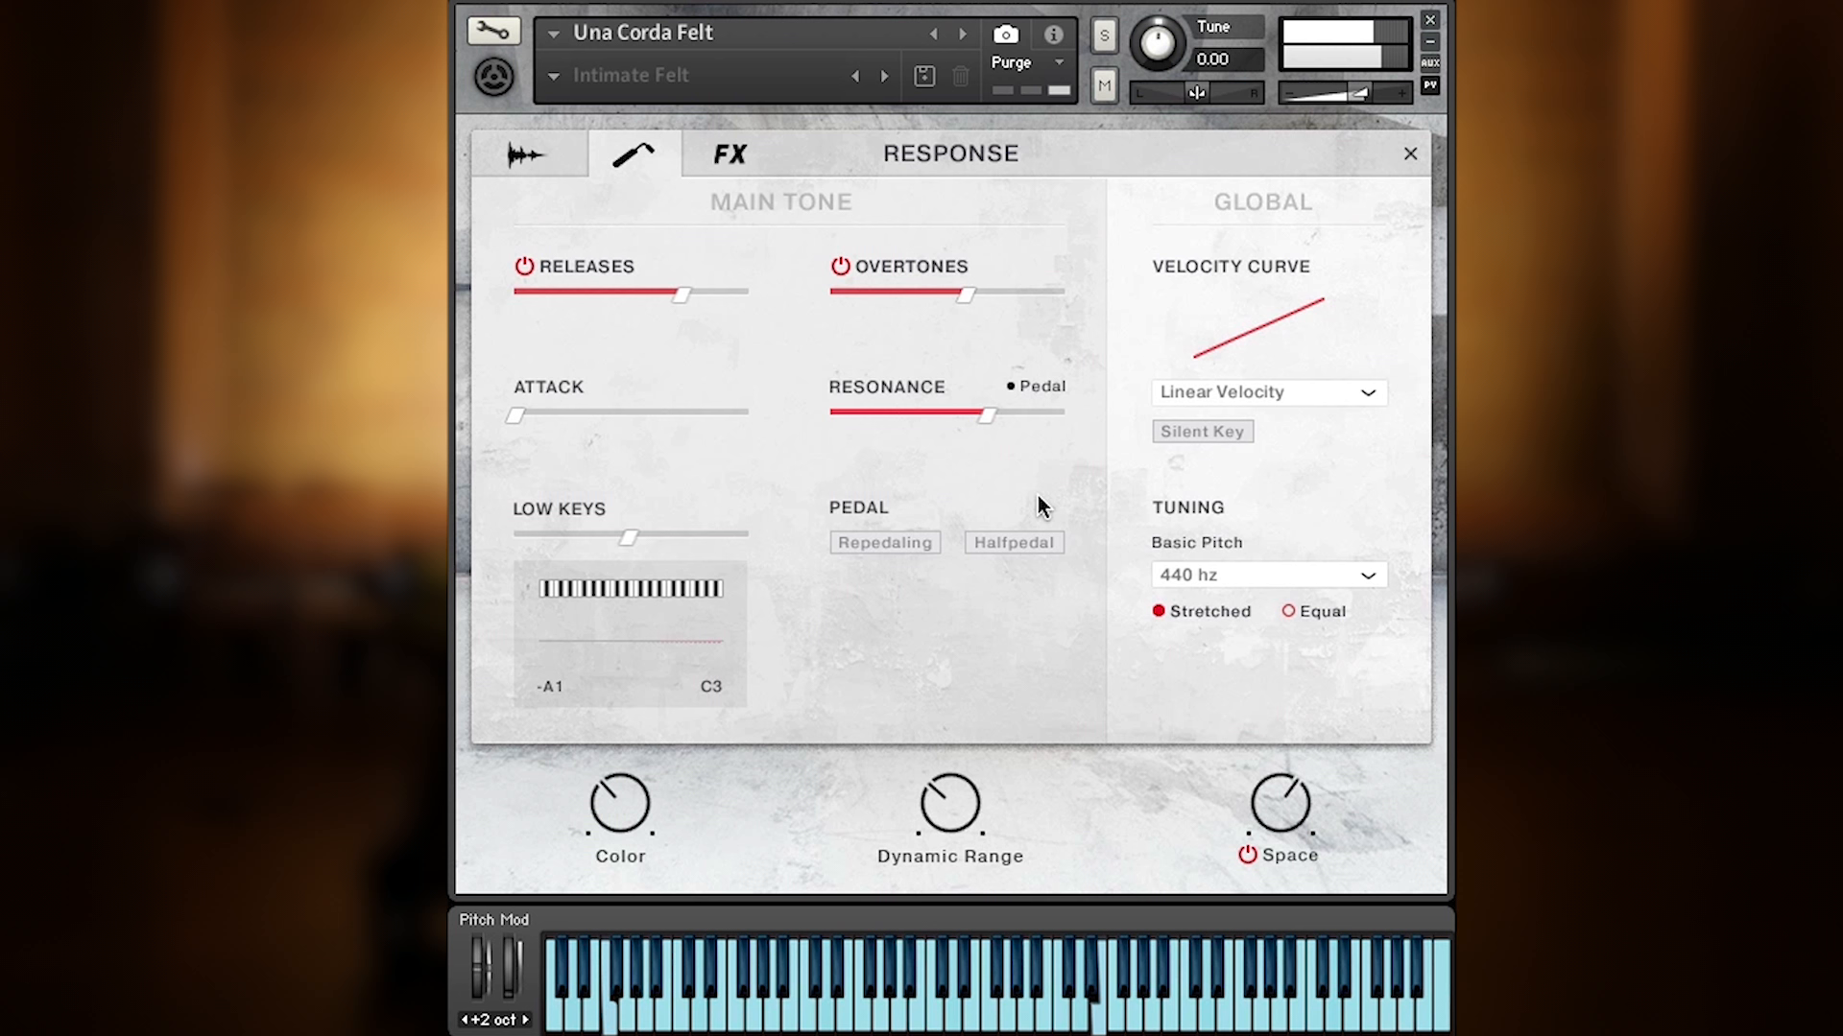
click(727, 153)
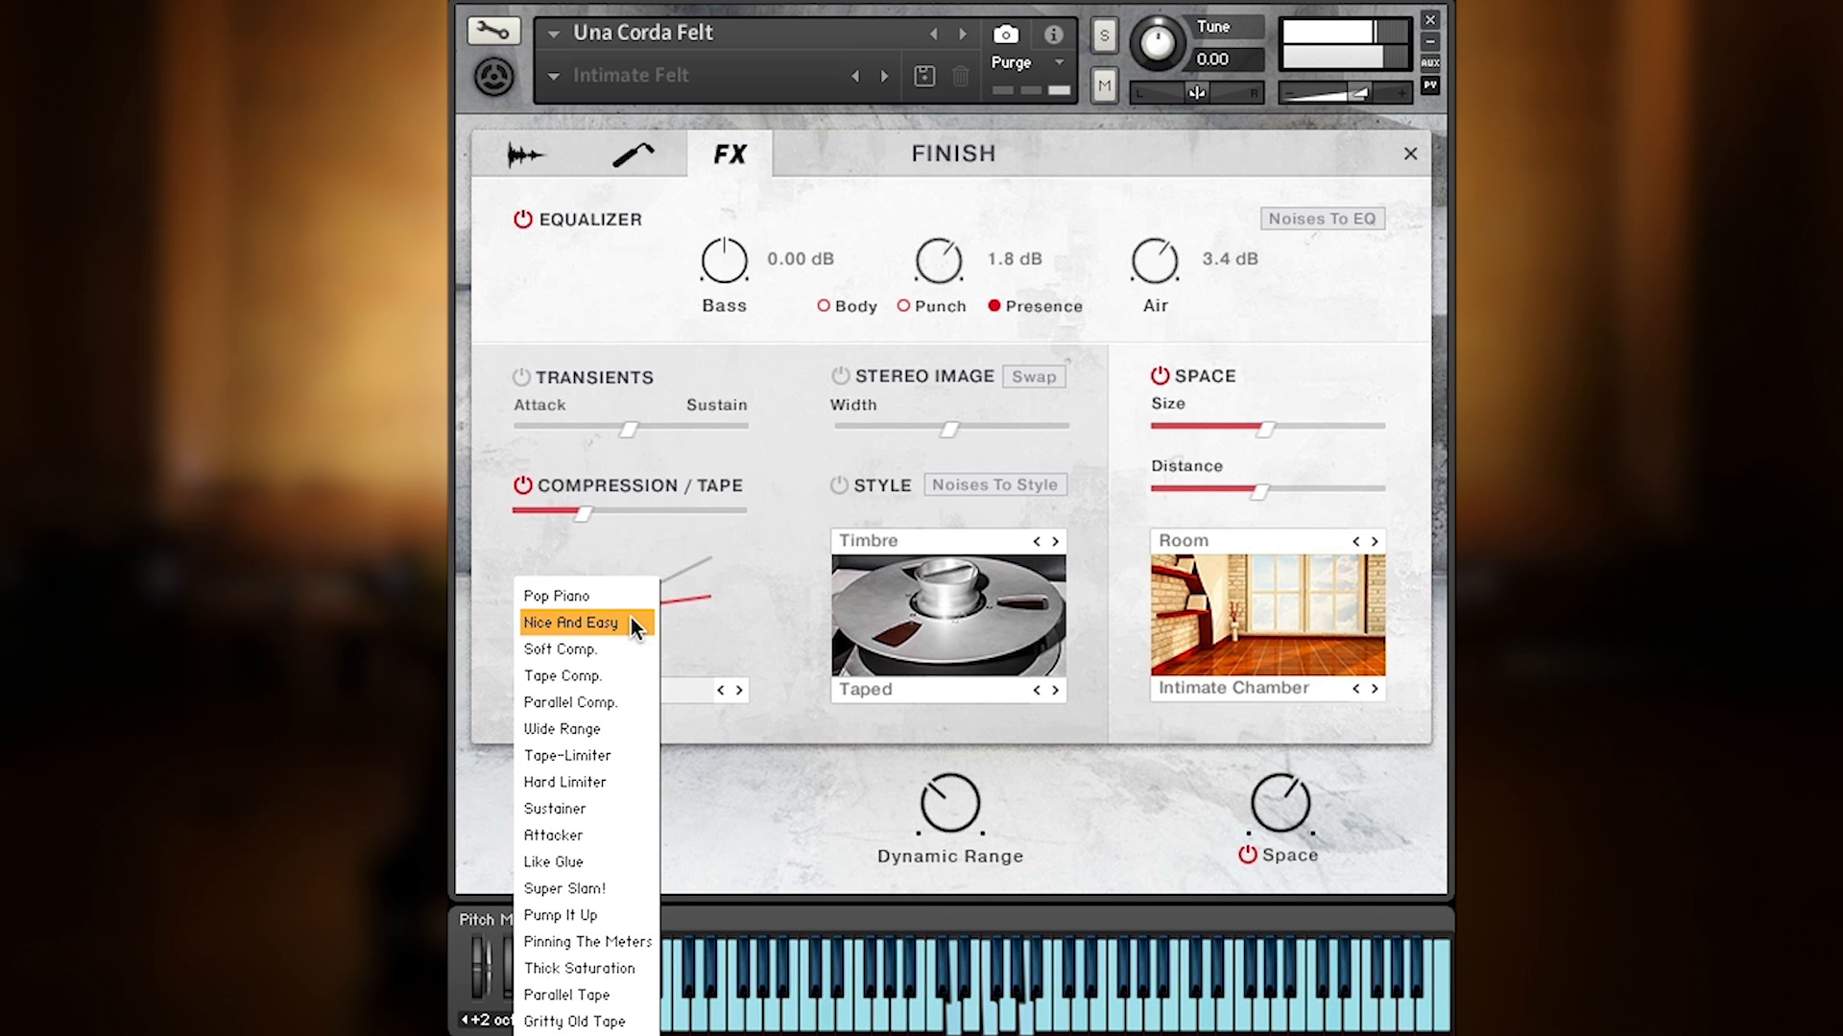
- Try the Nice And Easy compression preset and the Vintage space type
click(555, 596)
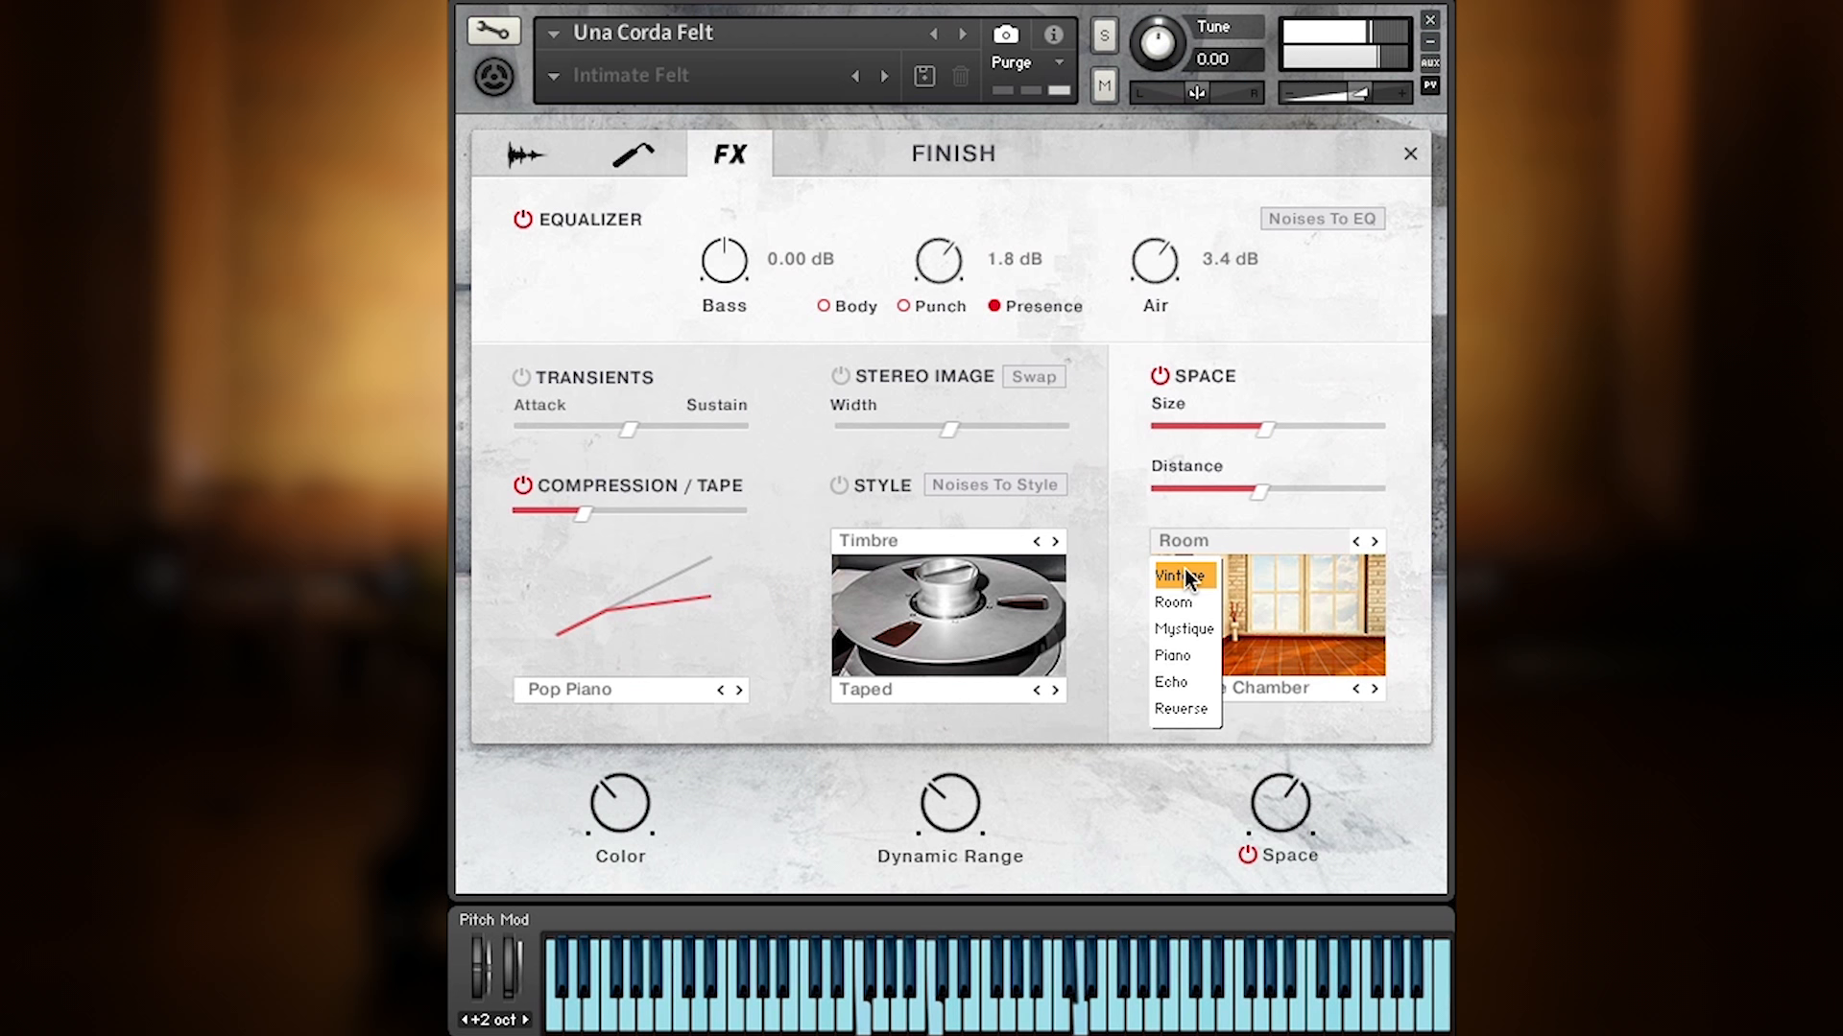
click(1174, 576)
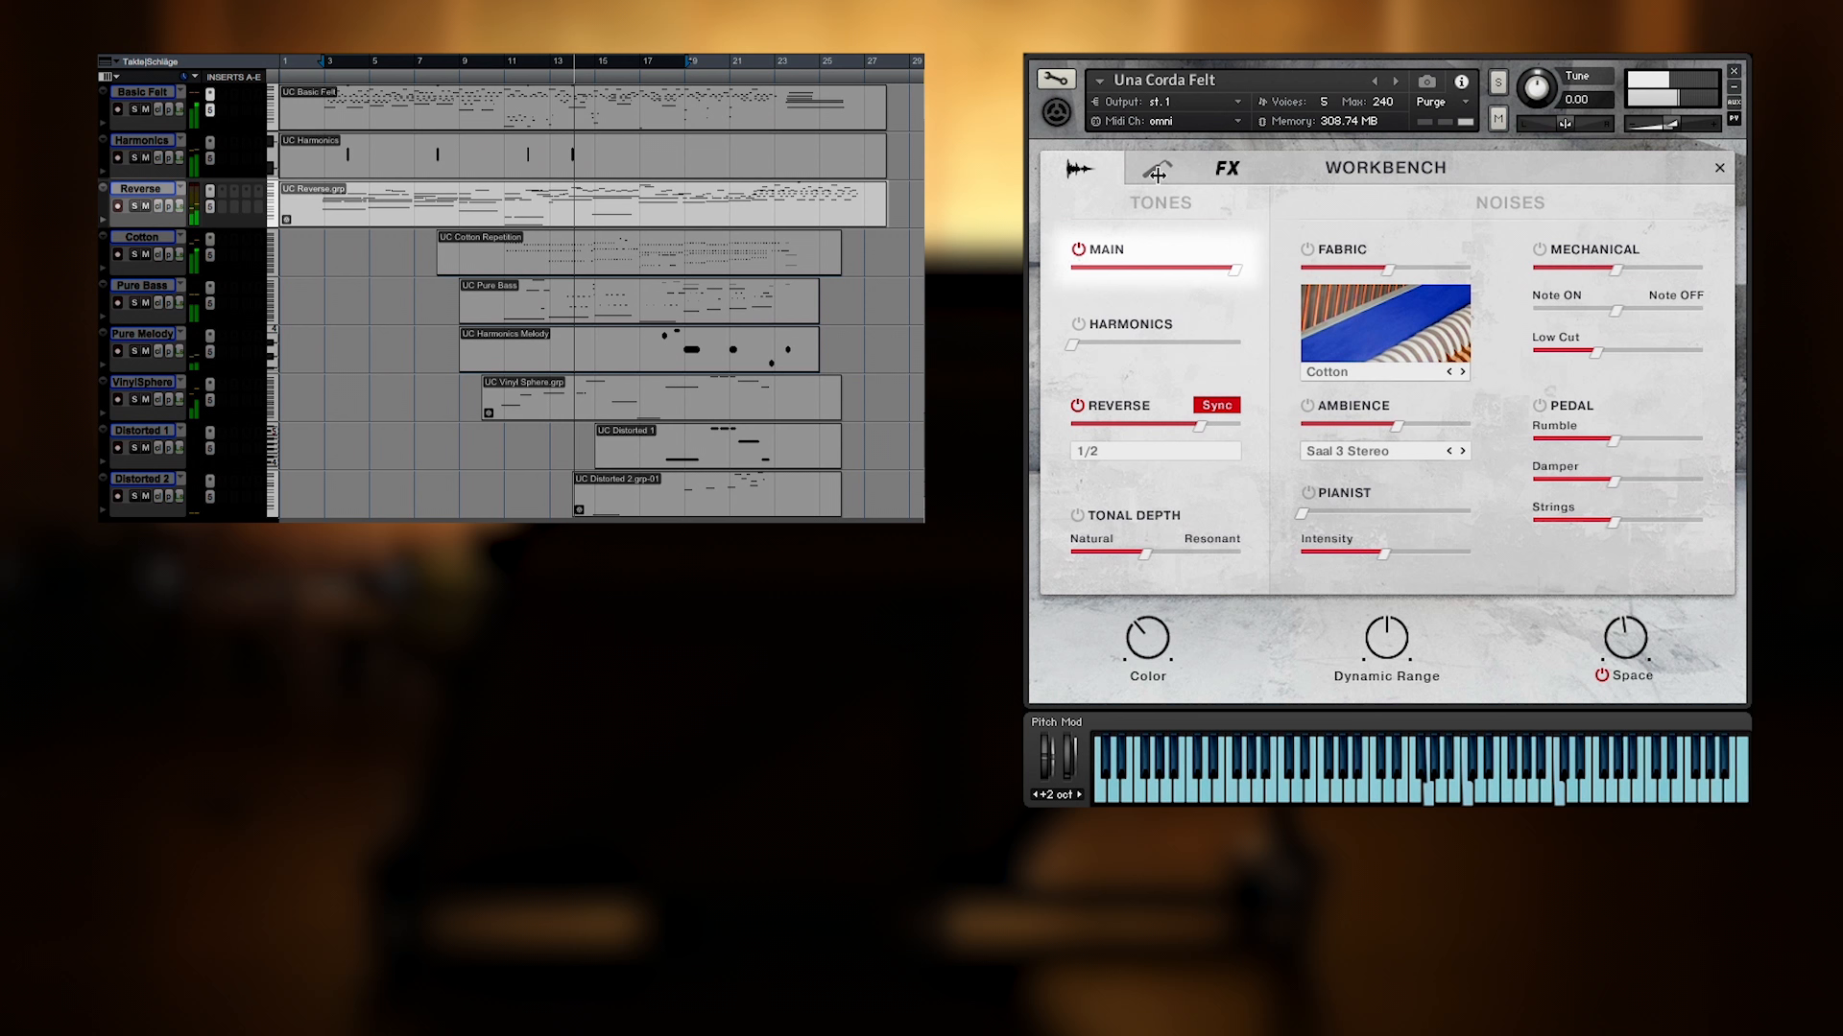
- Bring up the Pure Bass track's Una Corda Pure 'In the cave' instance
click(1227, 167)
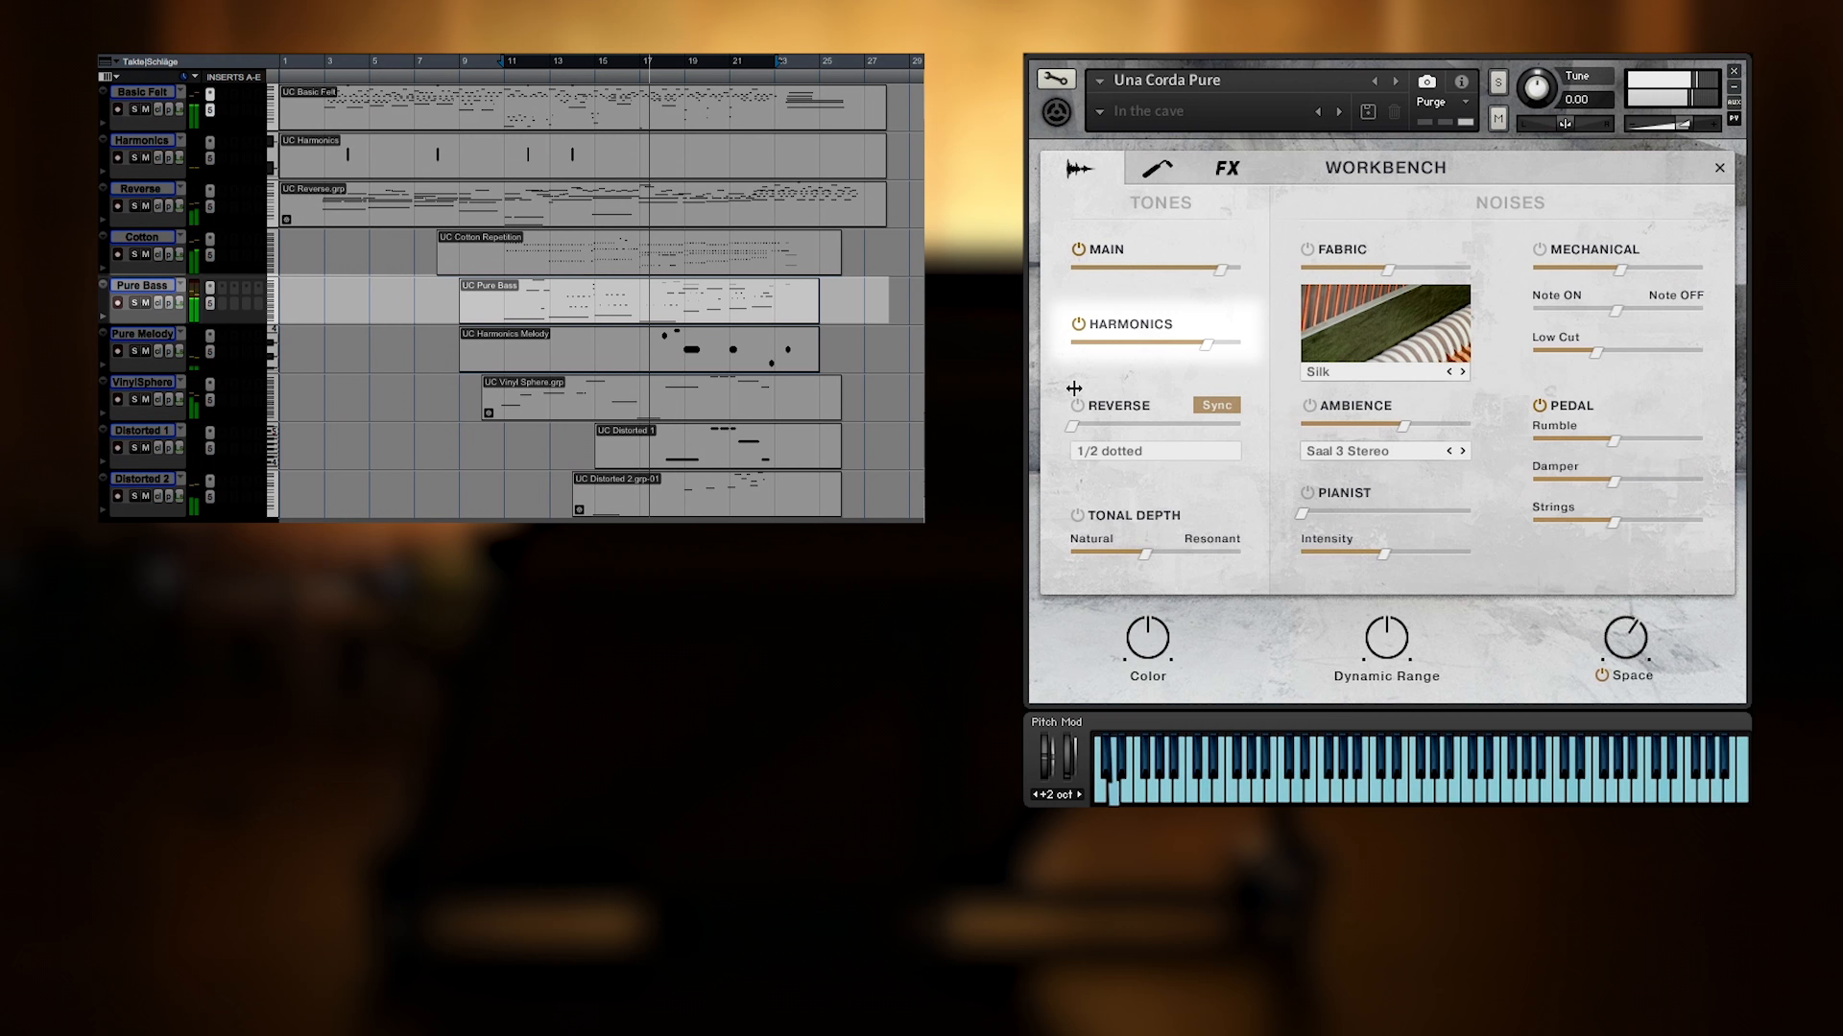
- Show another Felt instance's Finish page with Dirt style and Resoverse 2 reverse space
click(1226, 167)
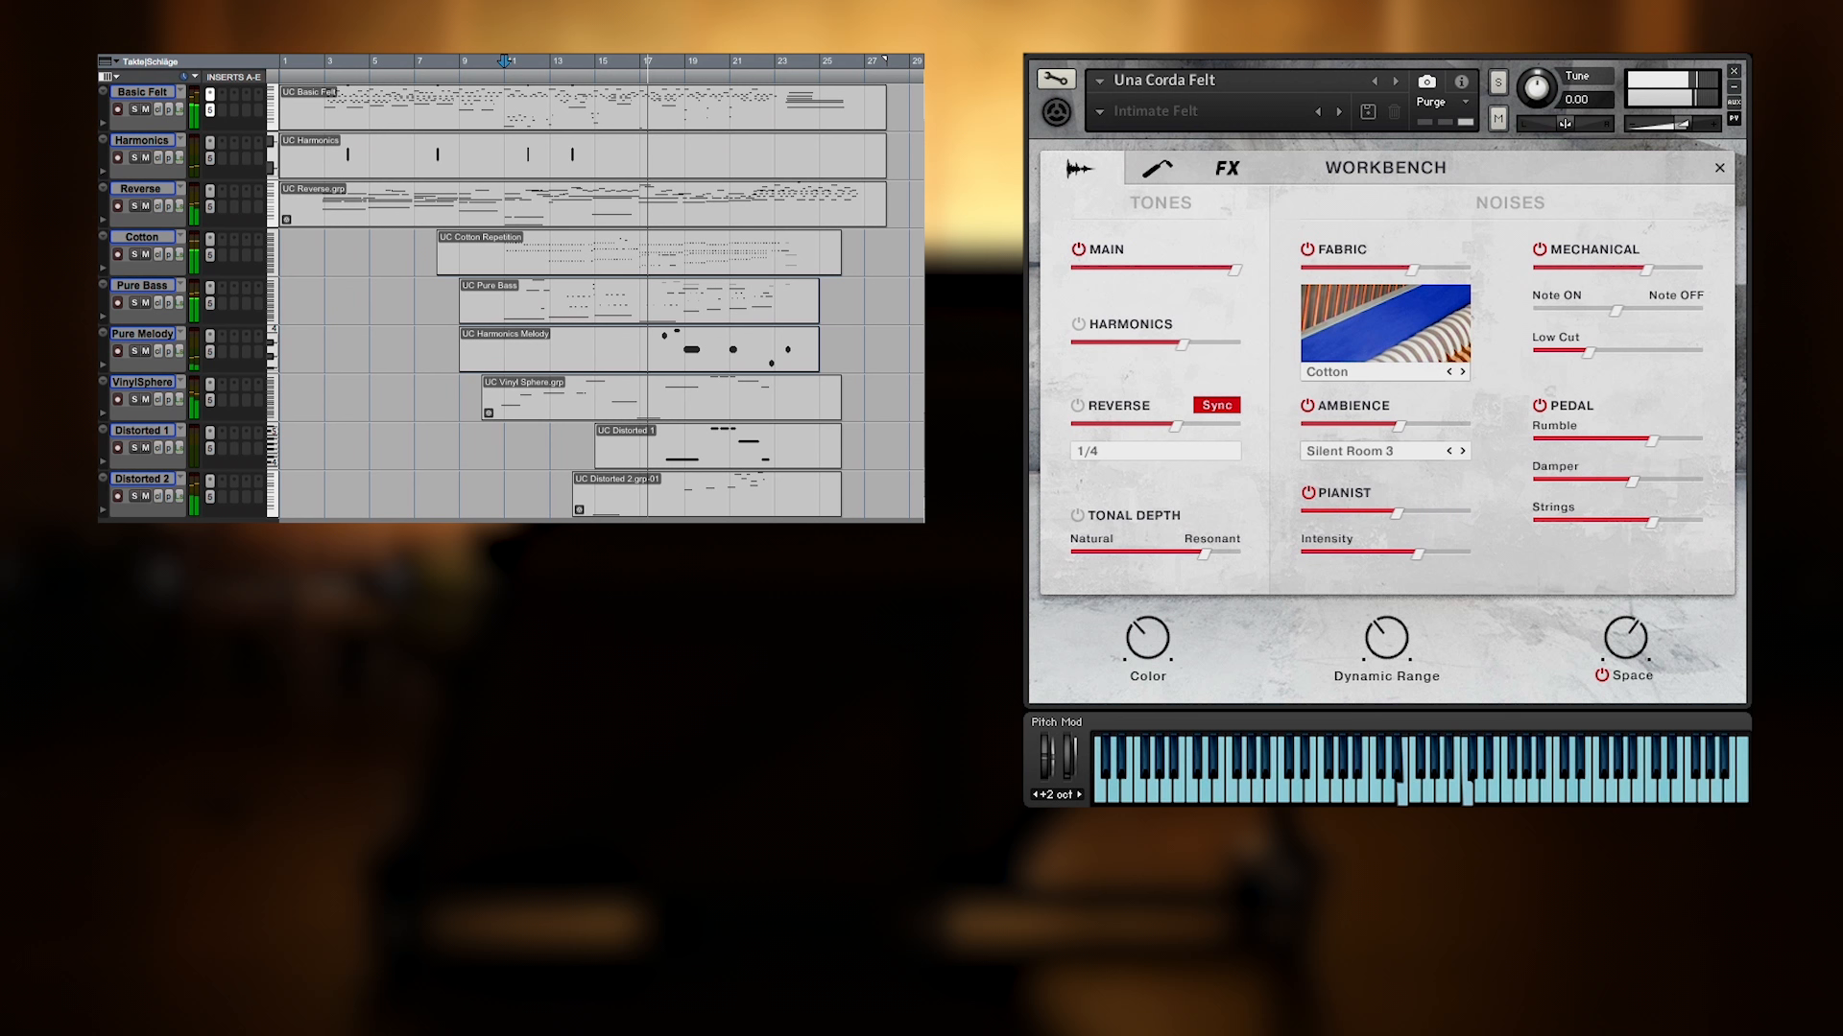
click(1226, 167)
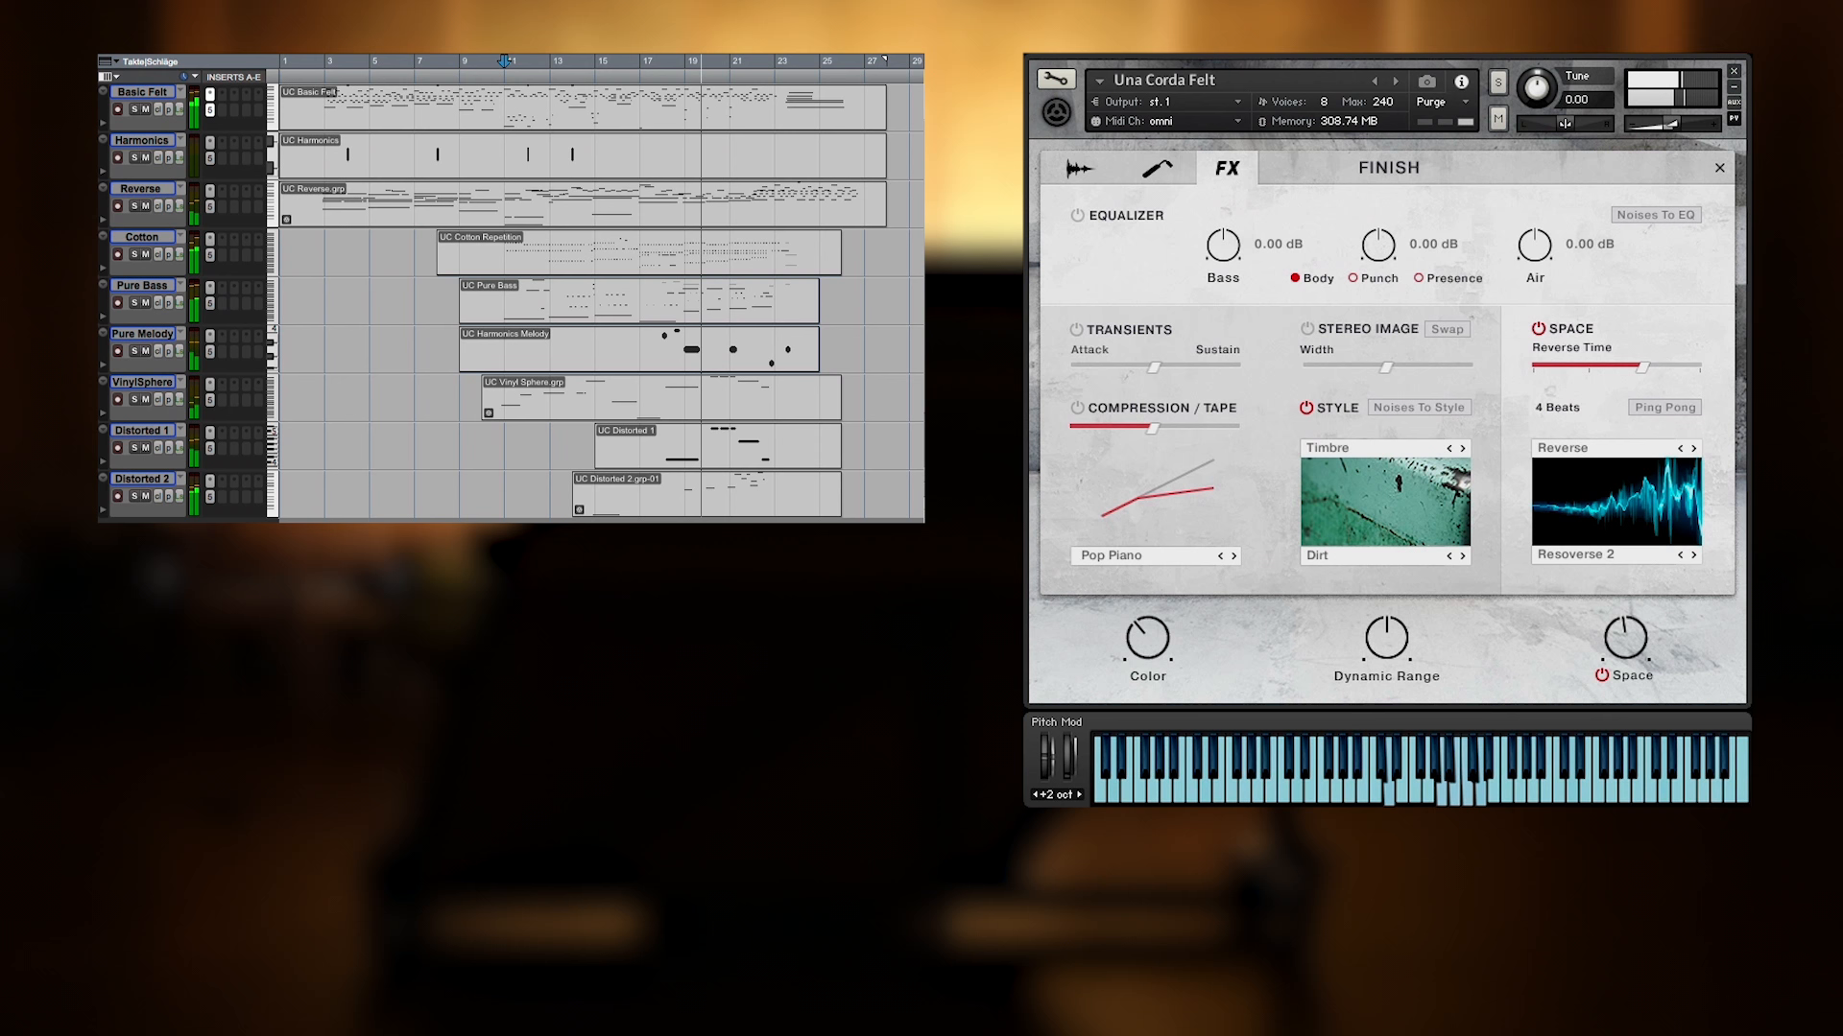